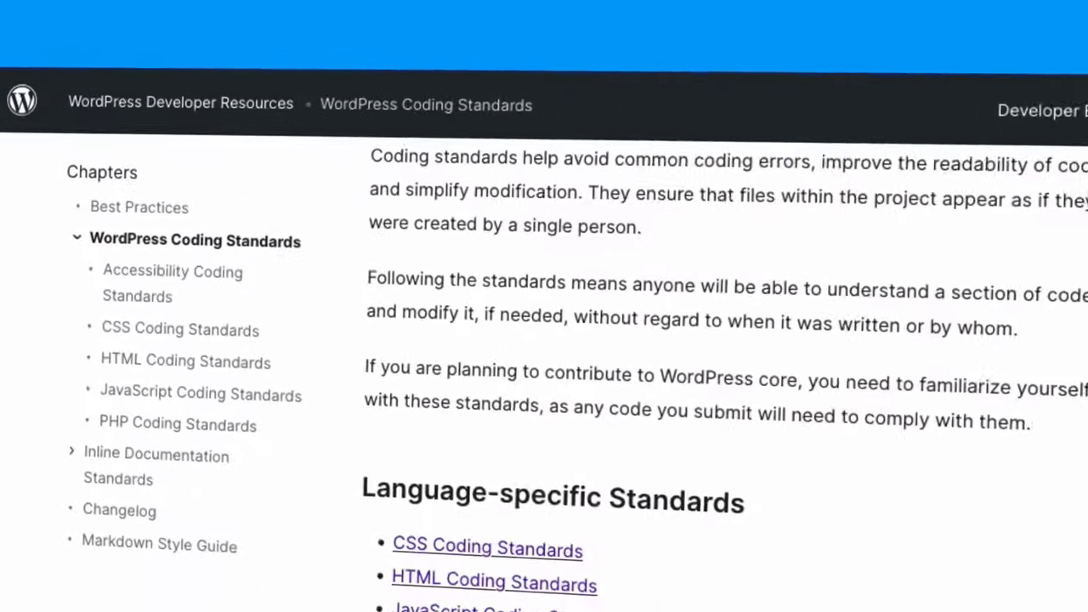
# - Reach Language-specific Standards on the overview and follow the HTML Coding Standards link
pyautogui.scroll(-3)
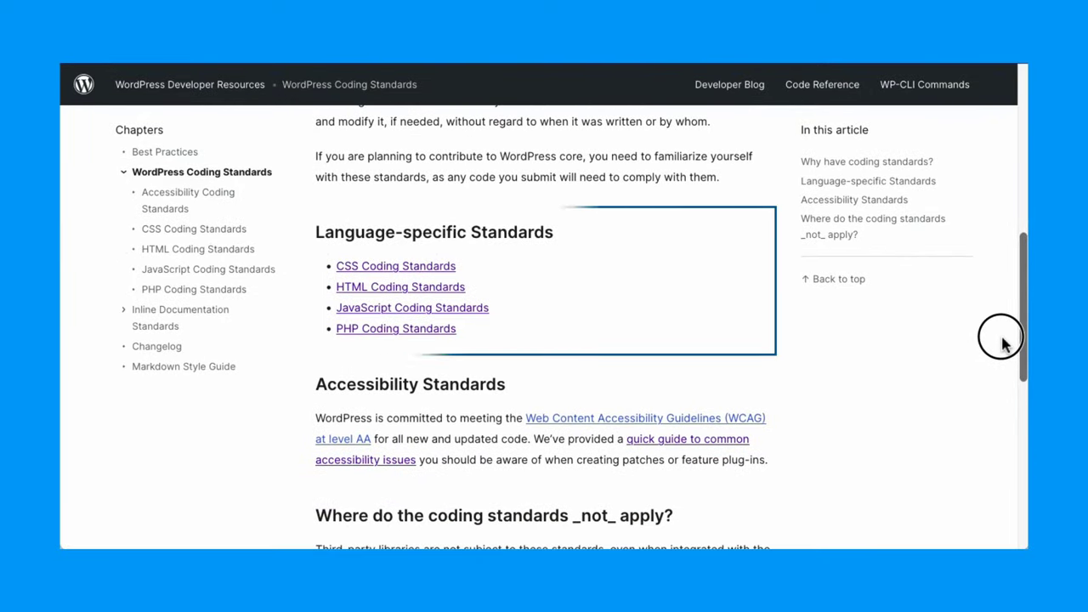
pyautogui.scroll(-3)
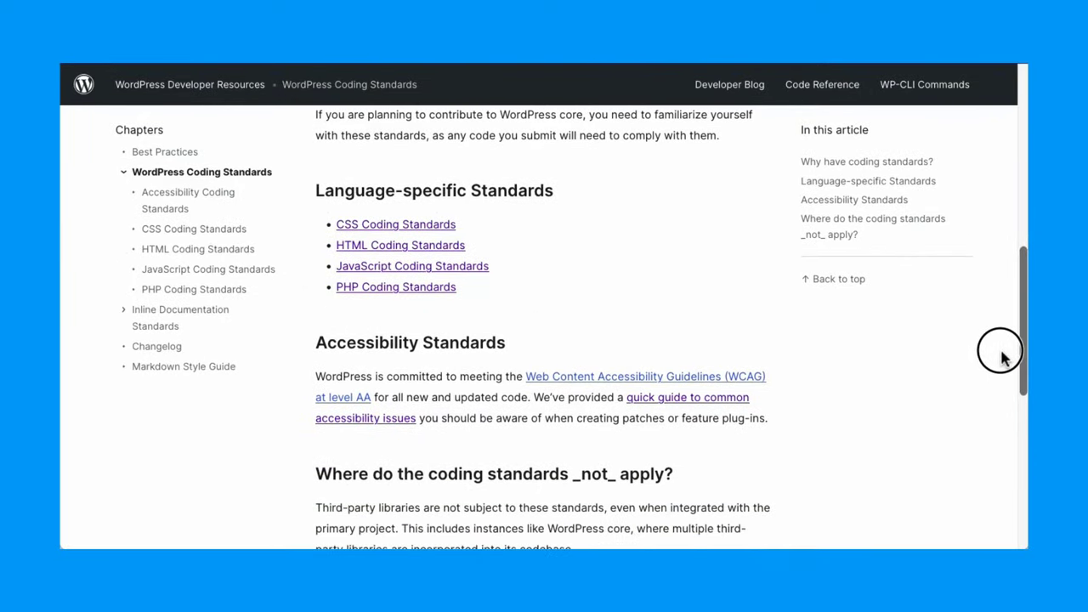
pyautogui.scroll(-3)
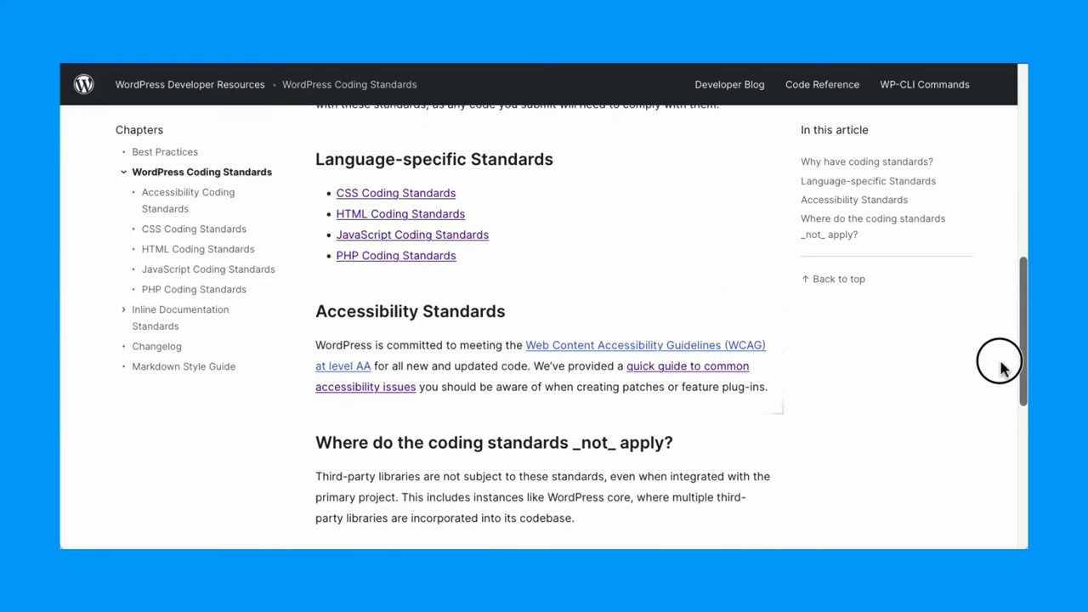
pyautogui.click(401, 215)
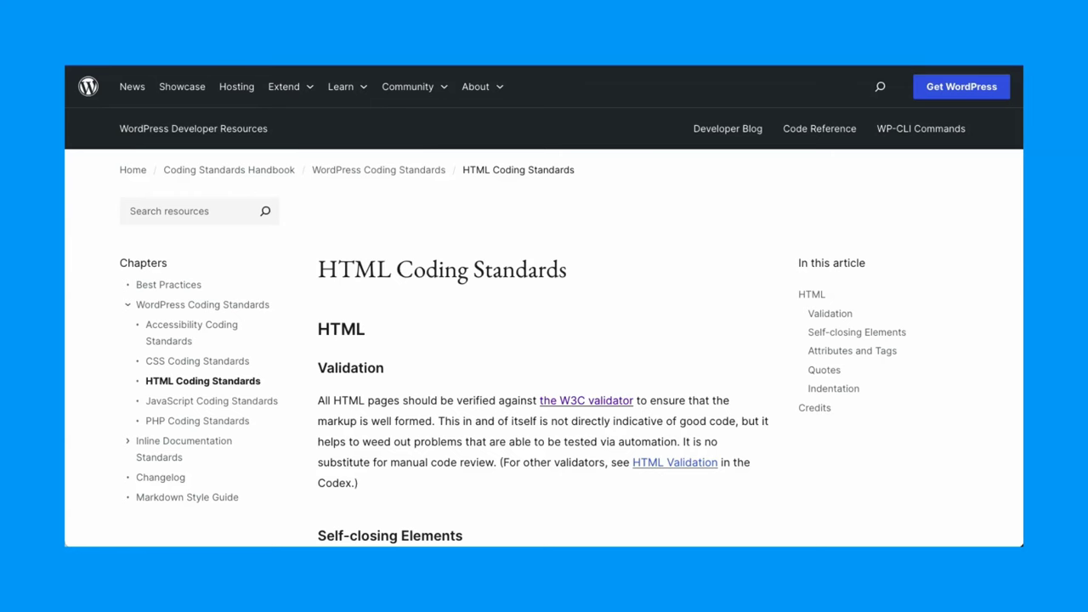
pyautogui.scroll(-3)
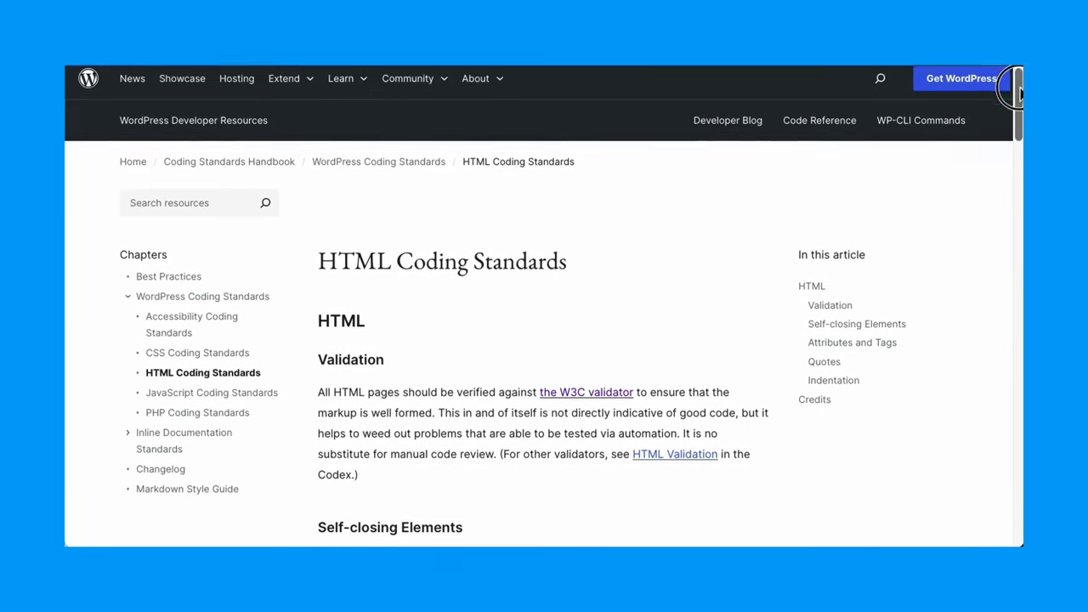
pyautogui.scroll(-3)
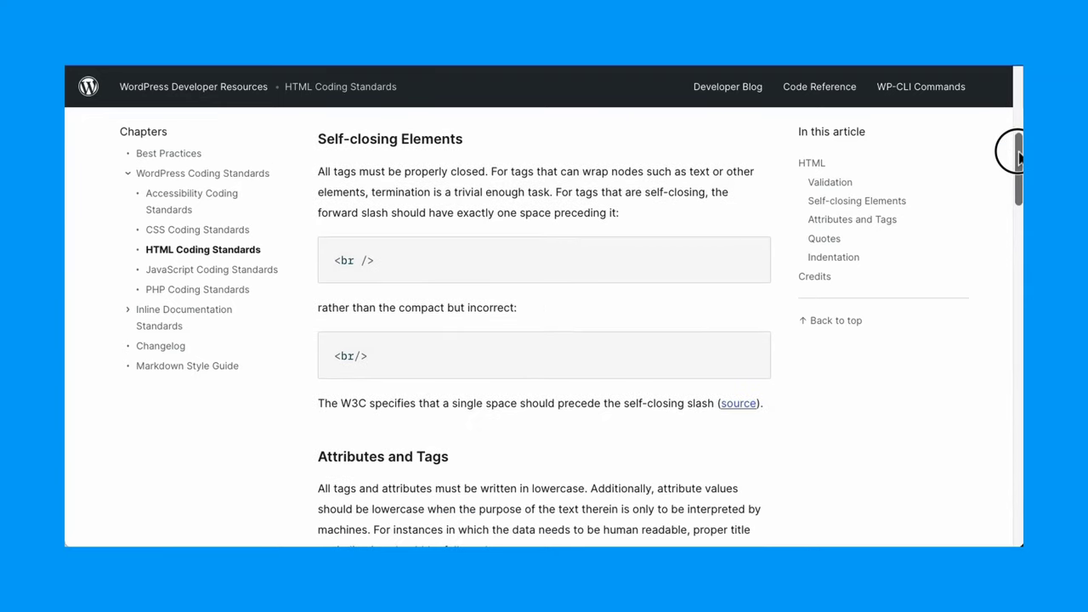
pyautogui.scroll(-3)
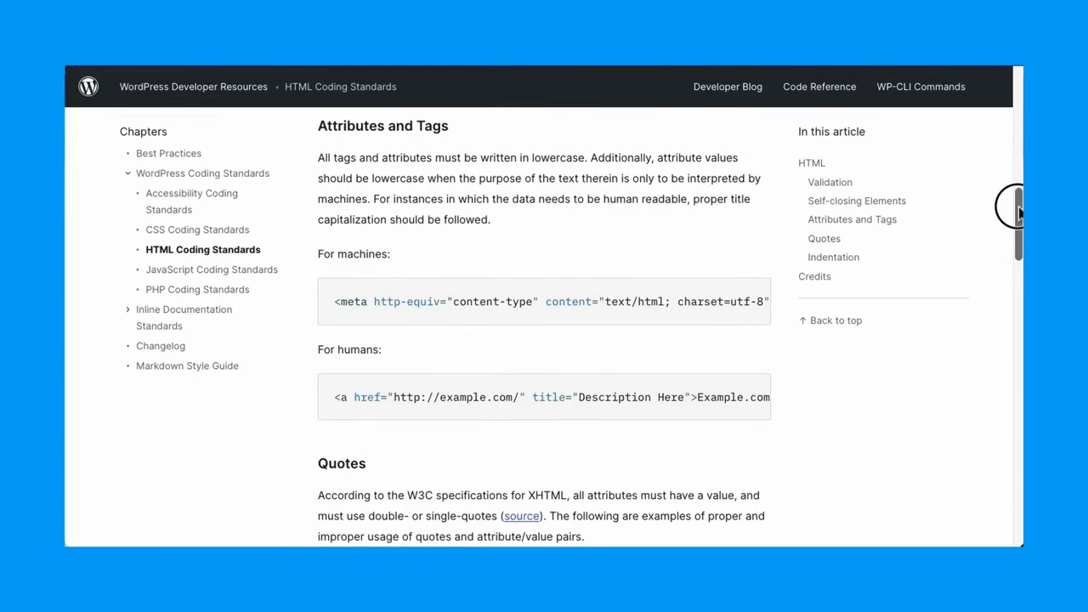
pyautogui.scroll(-3)
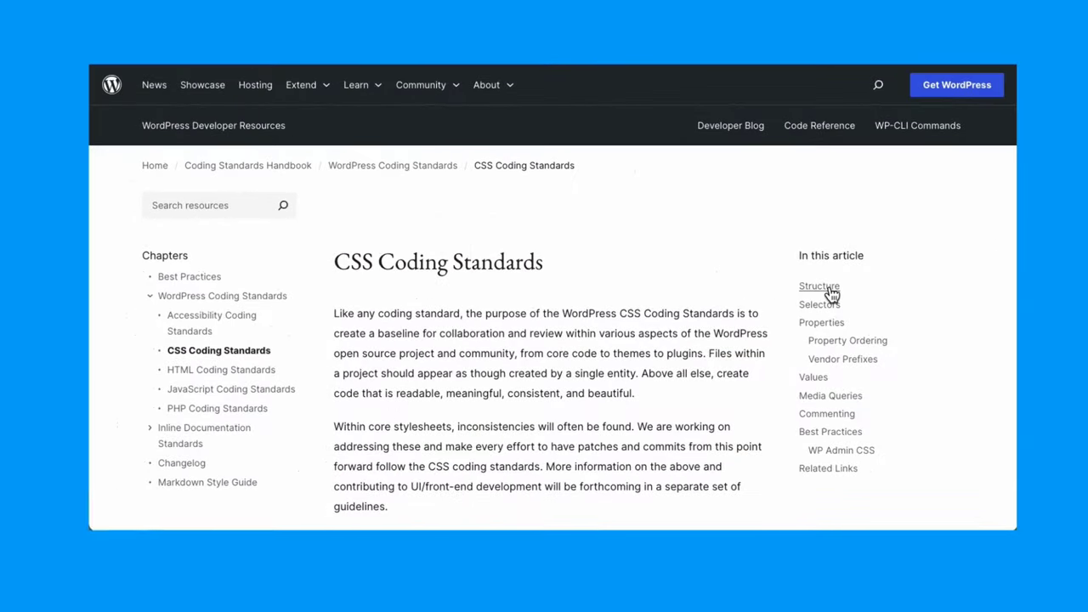
# - Jump to the Structure section of the CSS Coding Standards article
pyautogui.click(820, 286)
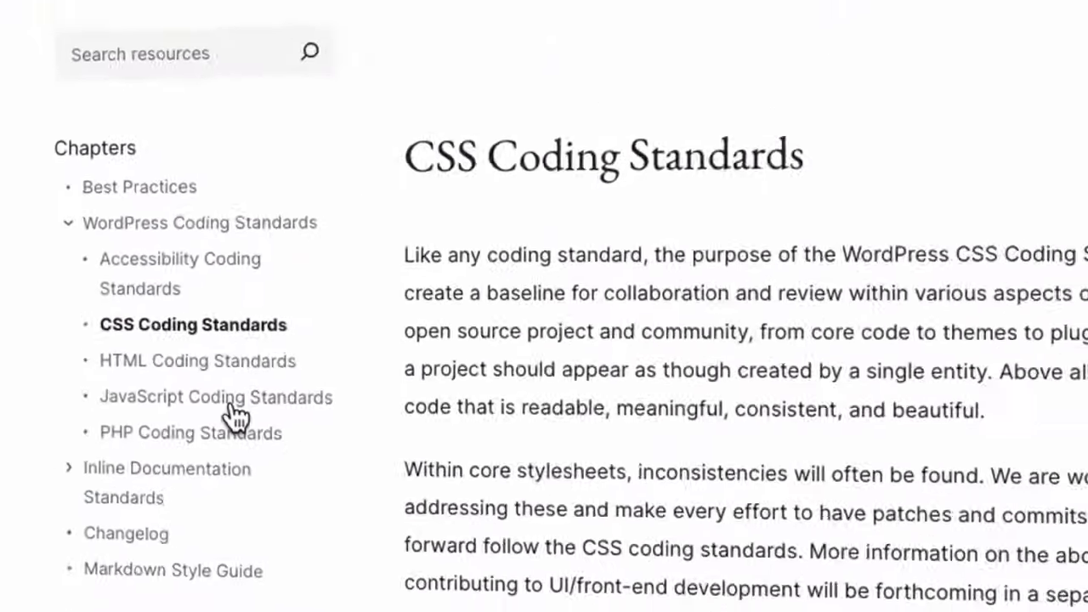
# - Skim the JavaScript Coding Standards article, then move to the PHP Coding Standards page
pyautogui.click(216, 398)
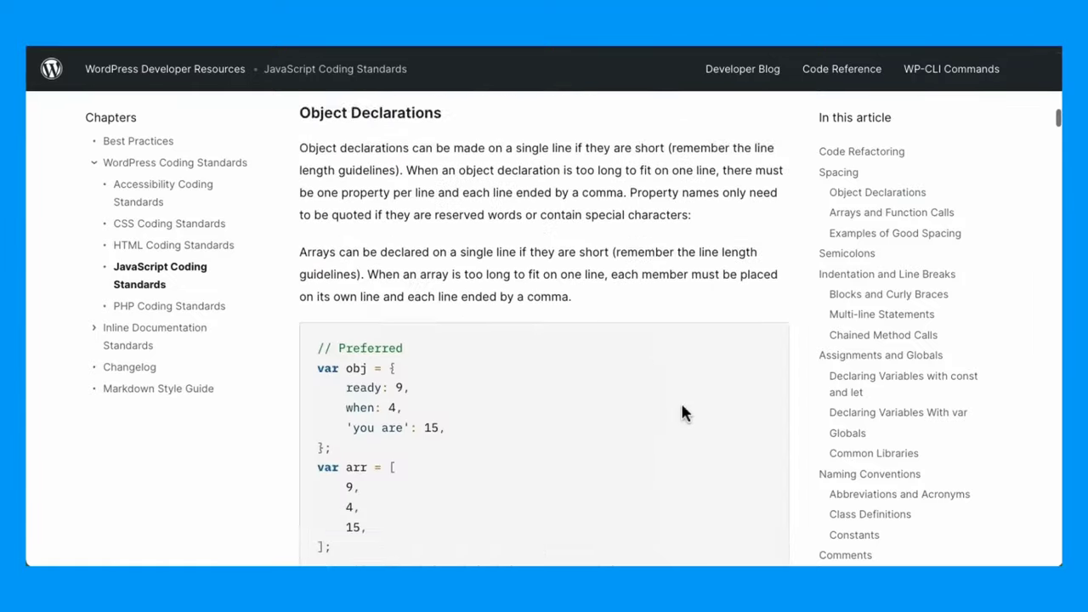
pyautogui.scroll(-3)
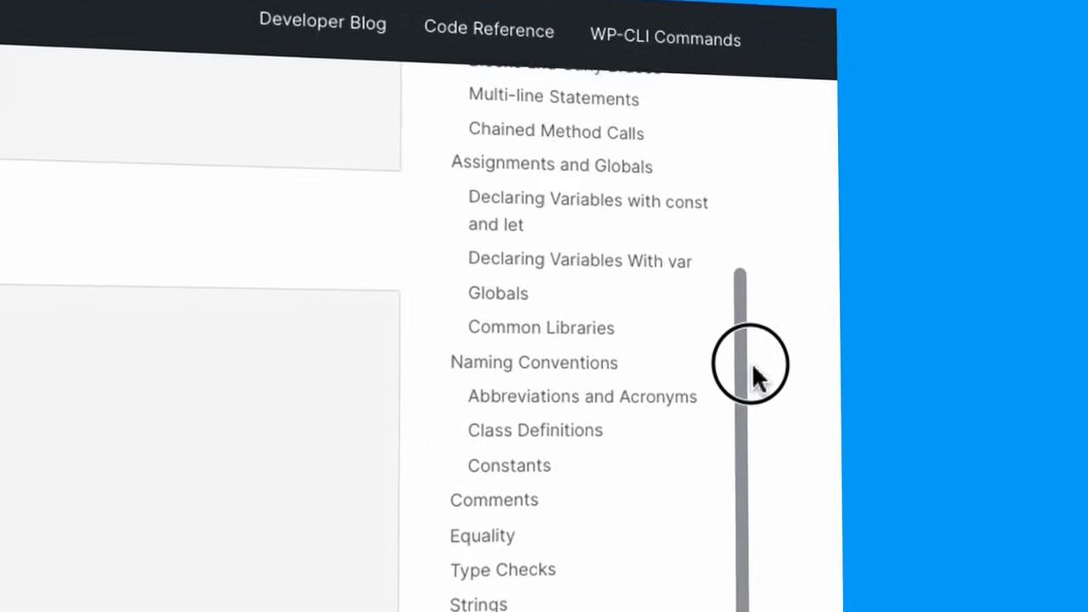
pyautogui.scroll(-3)
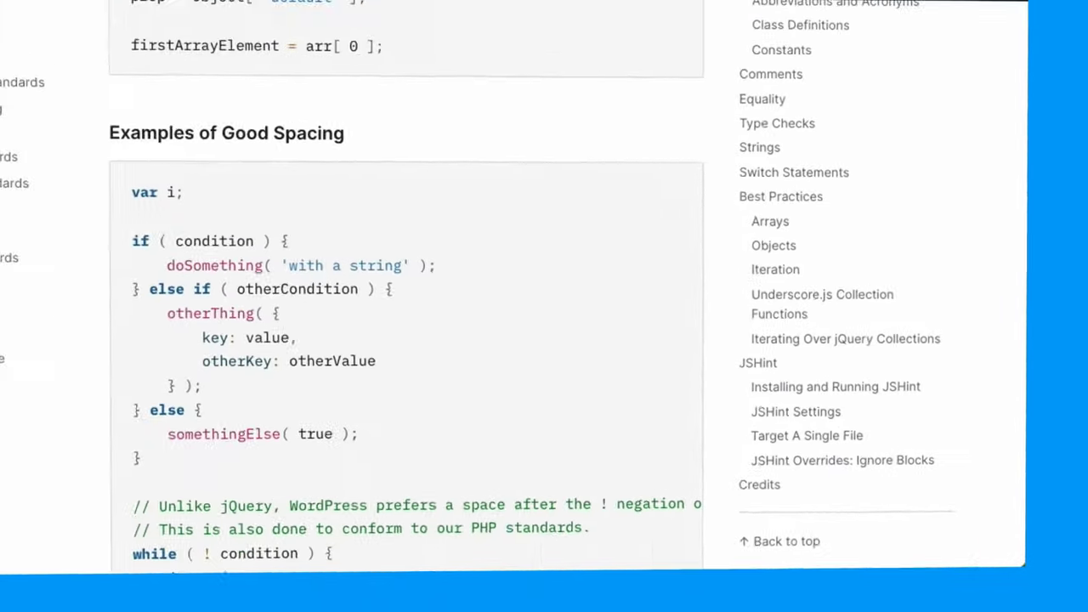
pyautogui.click(226, 351)
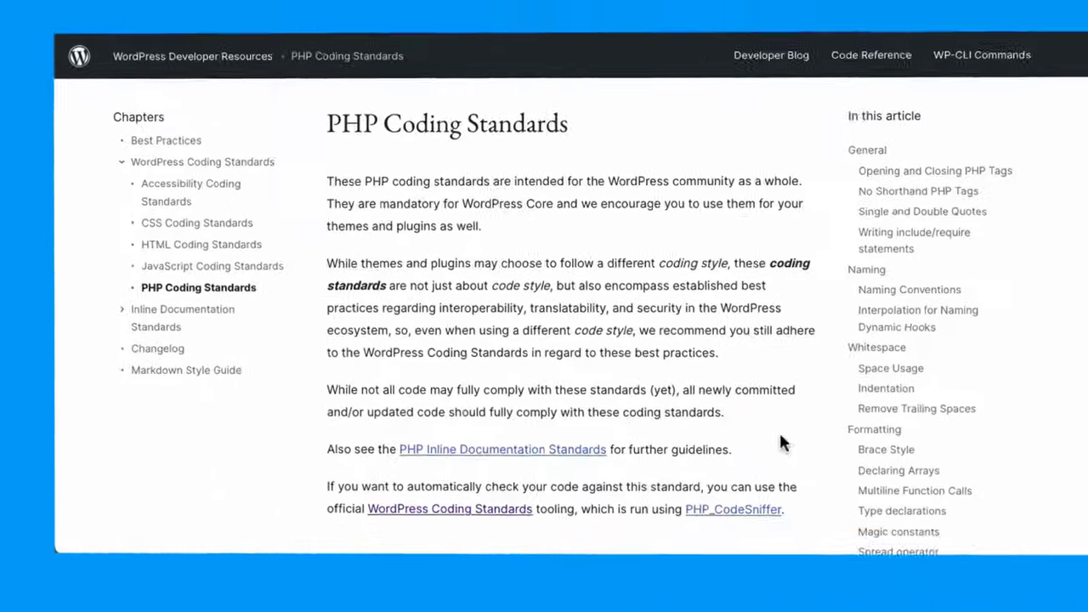
pyautogui.scroll(-3)
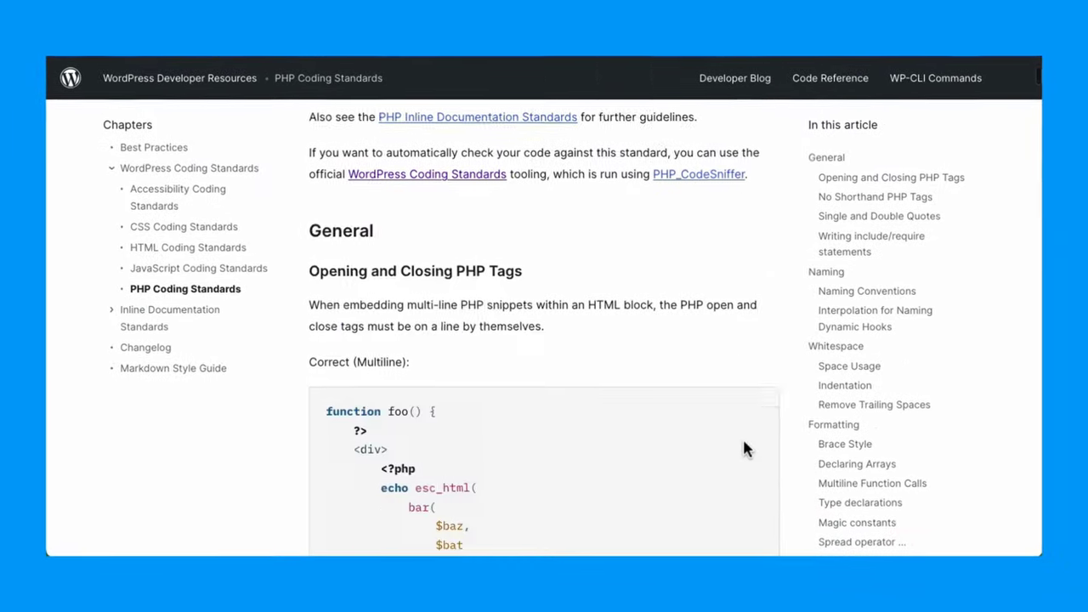
pyautogui.scroll(-3)
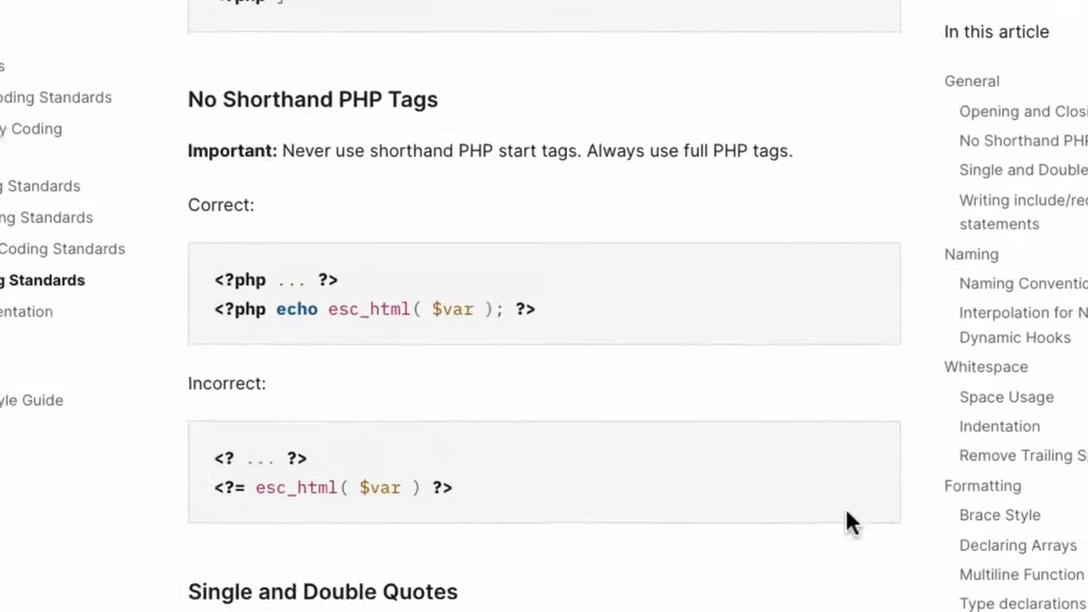
pyautogui.scroll(-3)
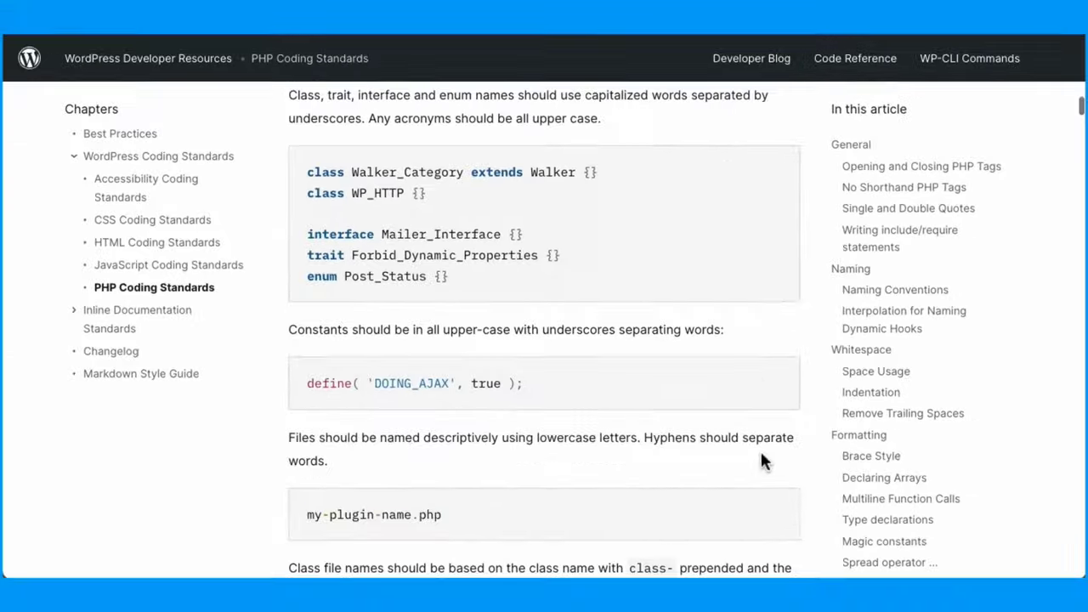
pyautogui.scroll(-3)
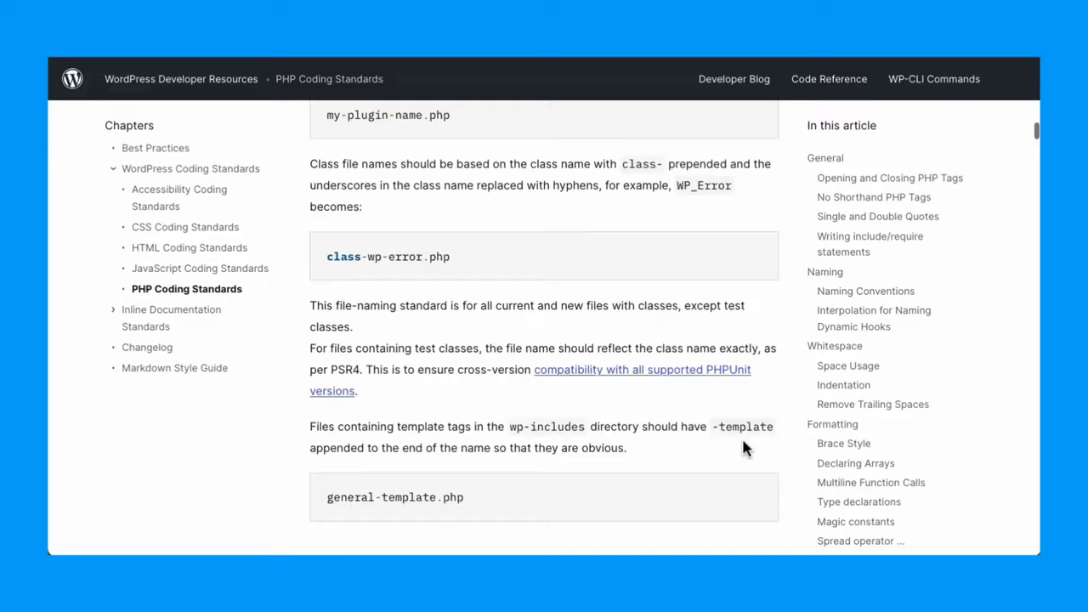
pyautogui.scroll(-3)
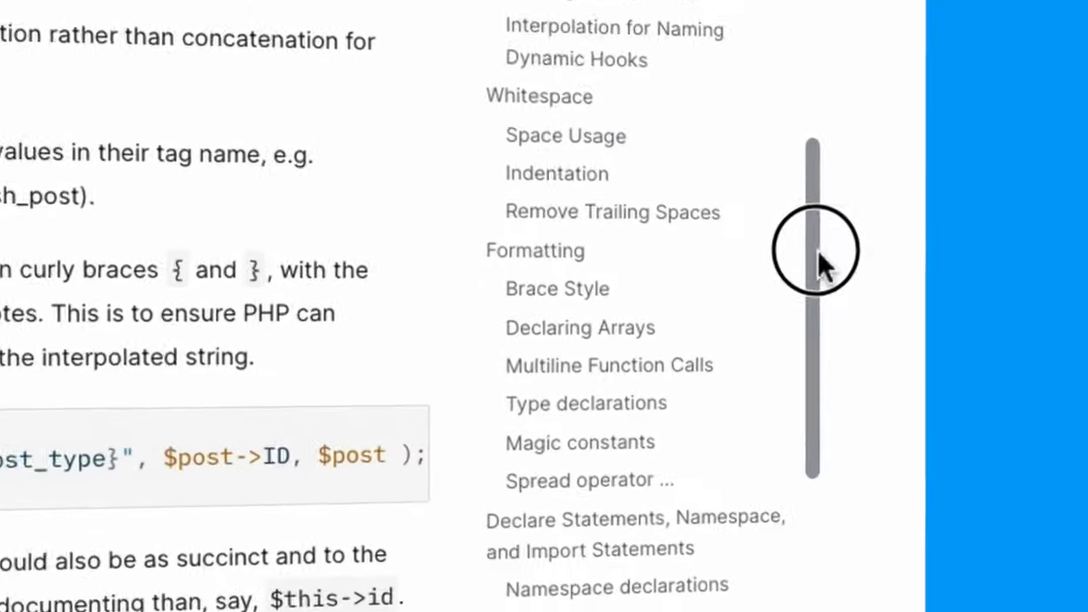
pyautogui.scroll(-3)
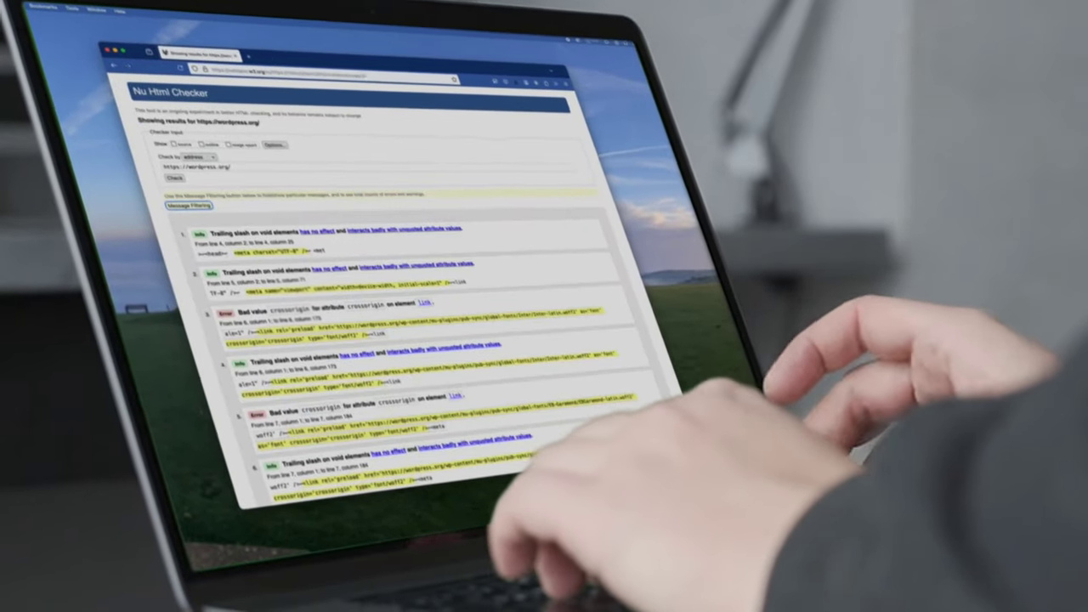
# - Scroll through the Nu Html Checker's listed error and info messages
pyautogui.scroll(-3)
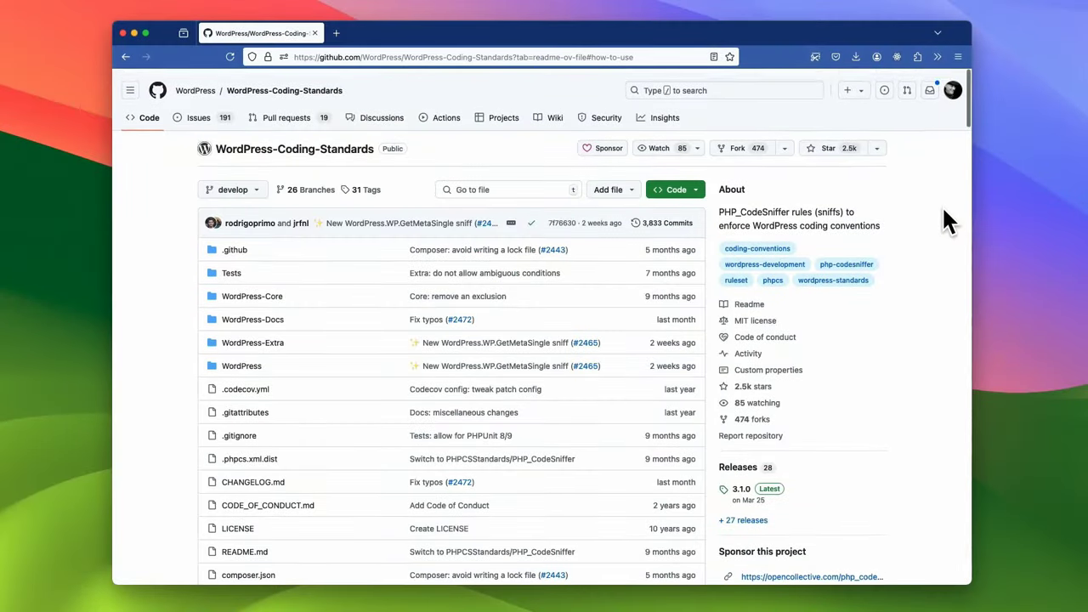
# - Read the WordPressCS README from How to use through Contributing, Funding and License
pyautogui.scroll(-3)
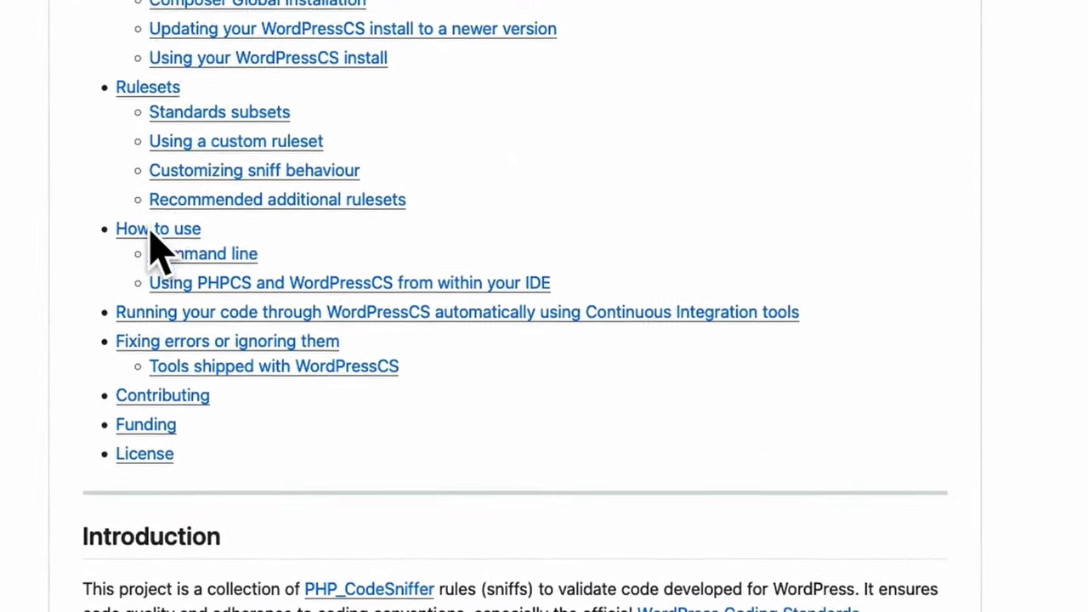
pyautogui.click(158, 228)
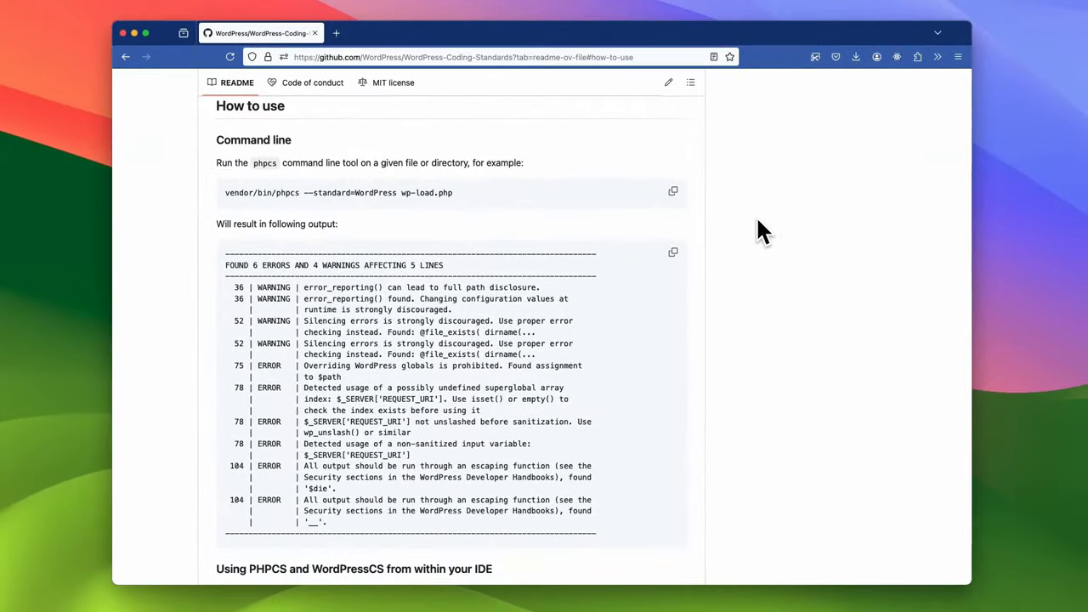
pyautogui.scroll(-3)
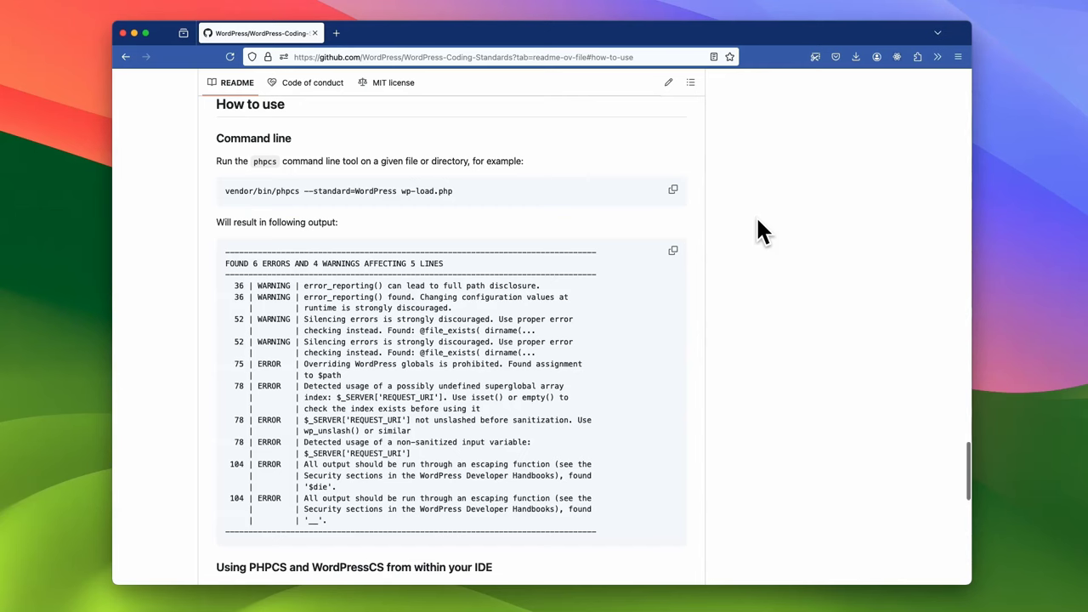
pyautogui.scroll(-3)
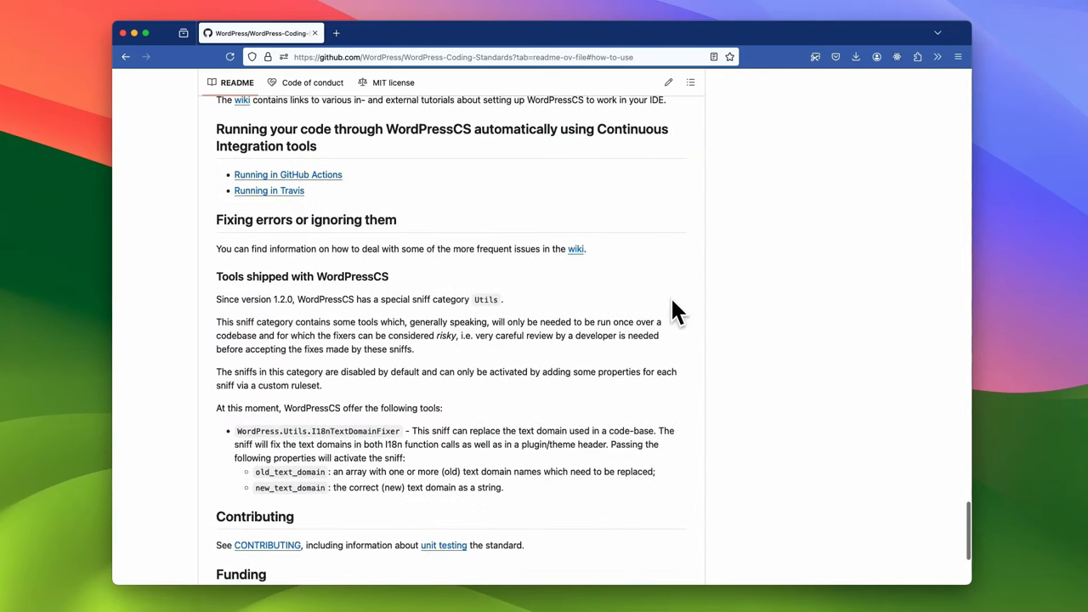
pyautogui.scroll(-3)
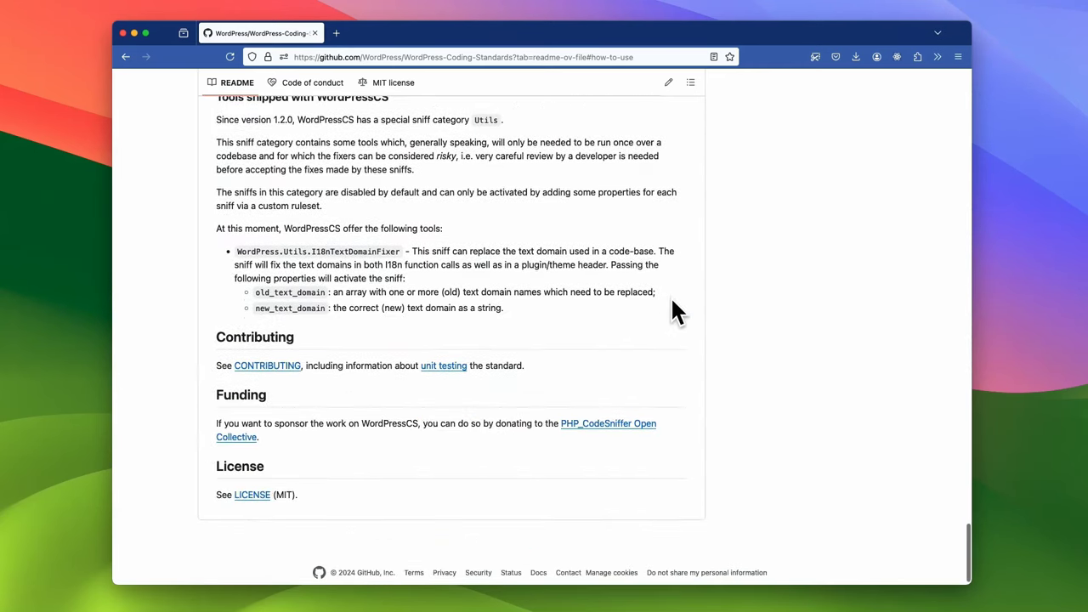